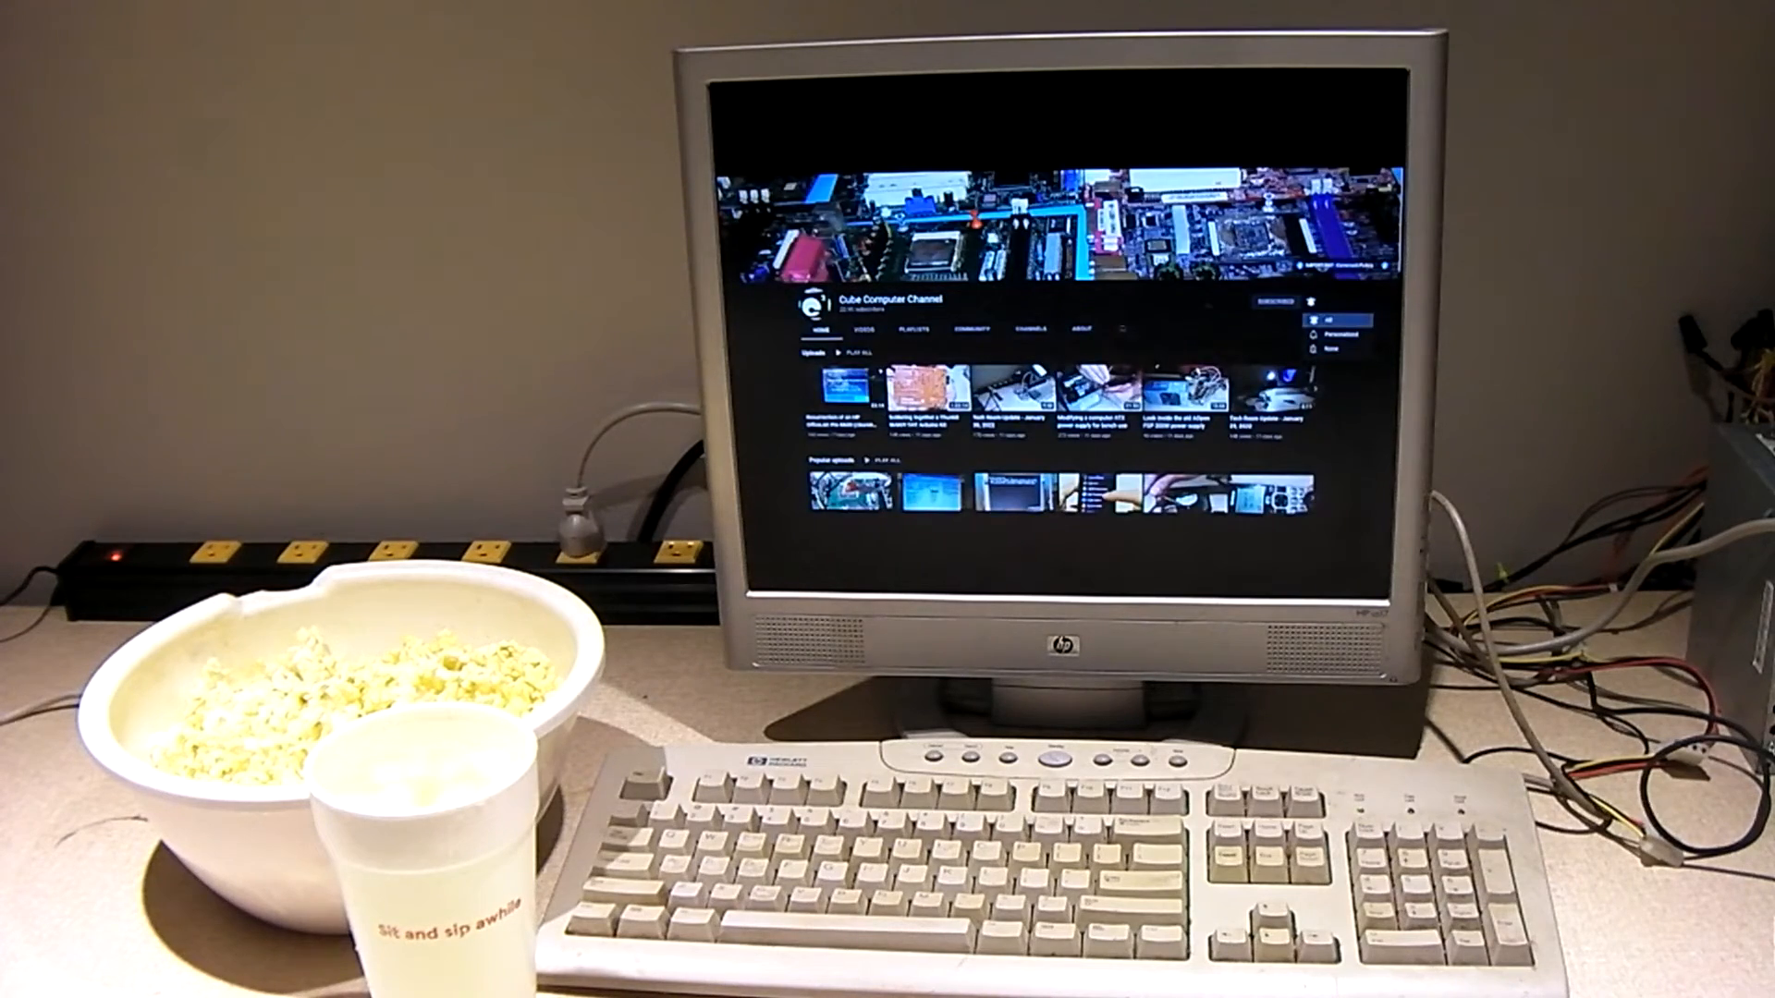
Subscribe to Cube Computer Channel with the notification bell set to All
left_click(1310, 302)
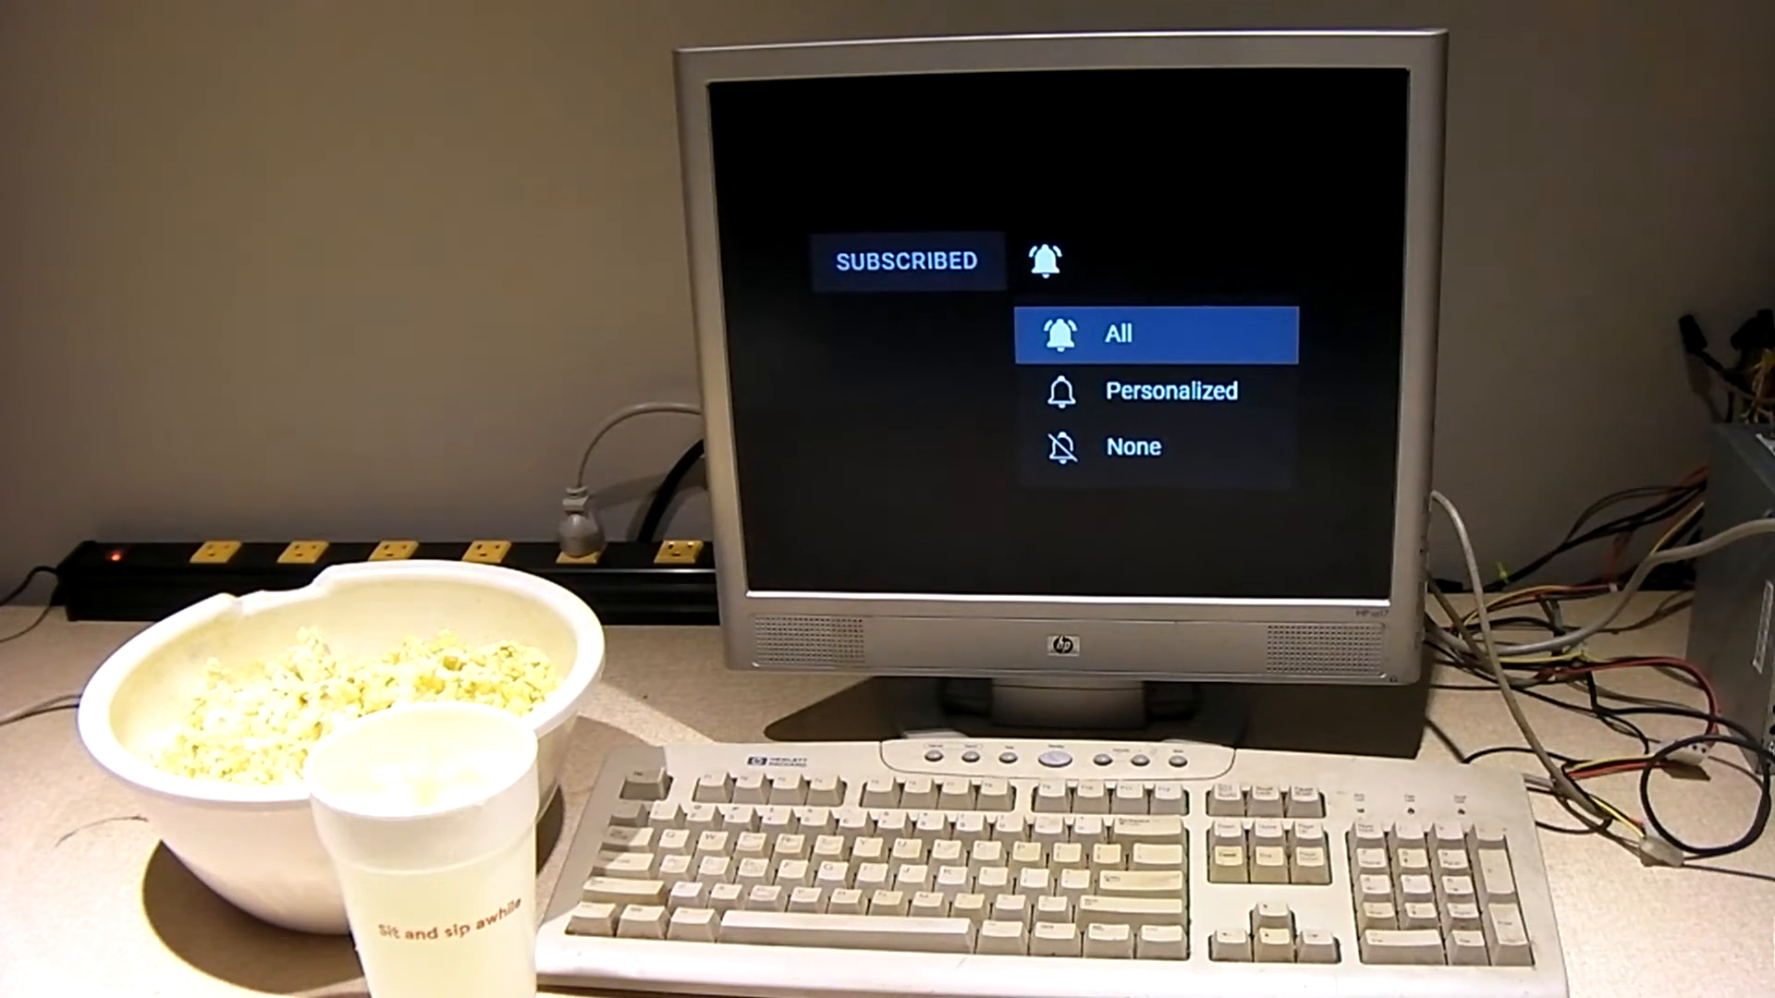